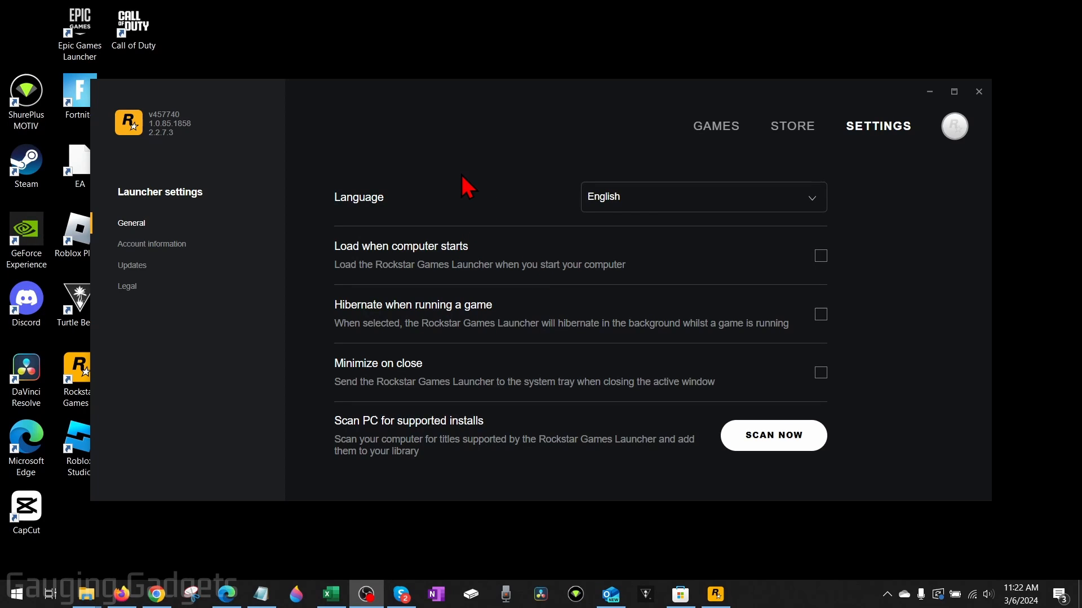
{"action": "mouse_move", "coordinate": [452, 214]}
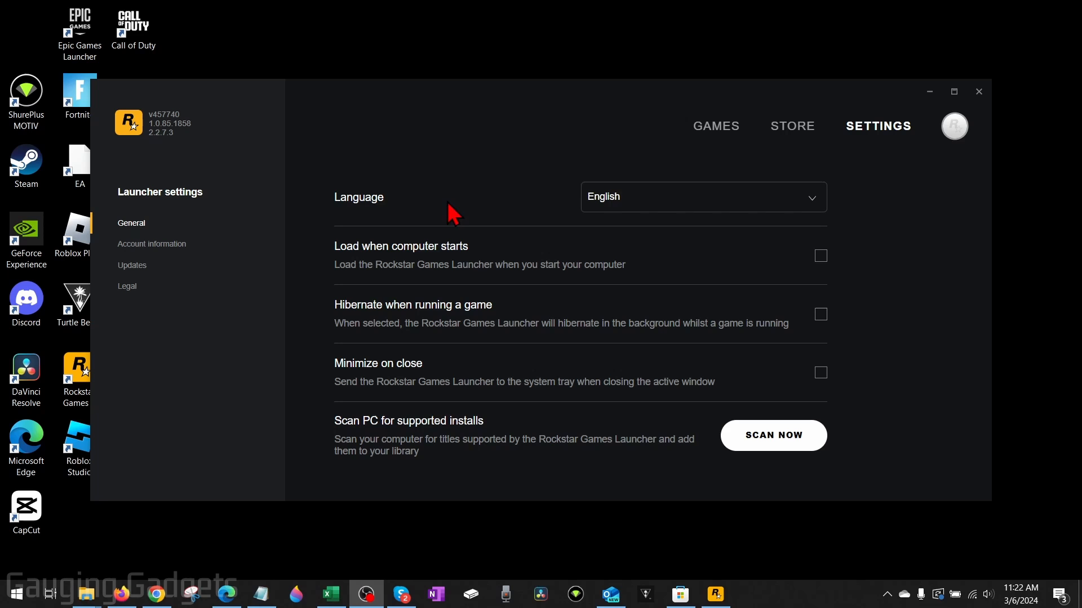
{"action": "mouse_move", "coordinate": [414, 185]}
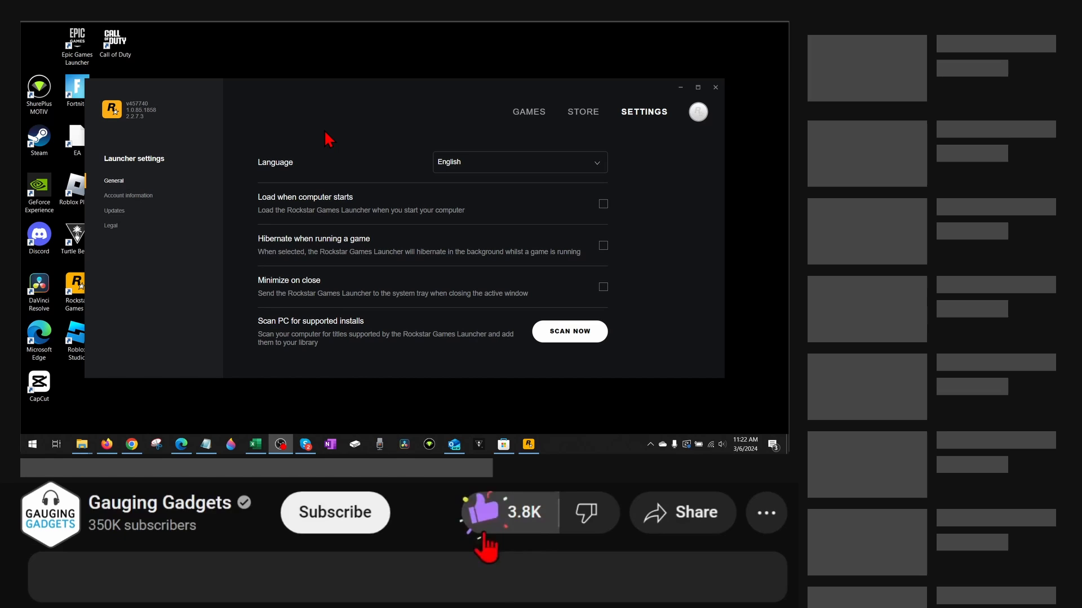
Go from the launcher profile avatar to the online Manage Account page.
{"action": "left_click", "coordinate": [335, 511]}
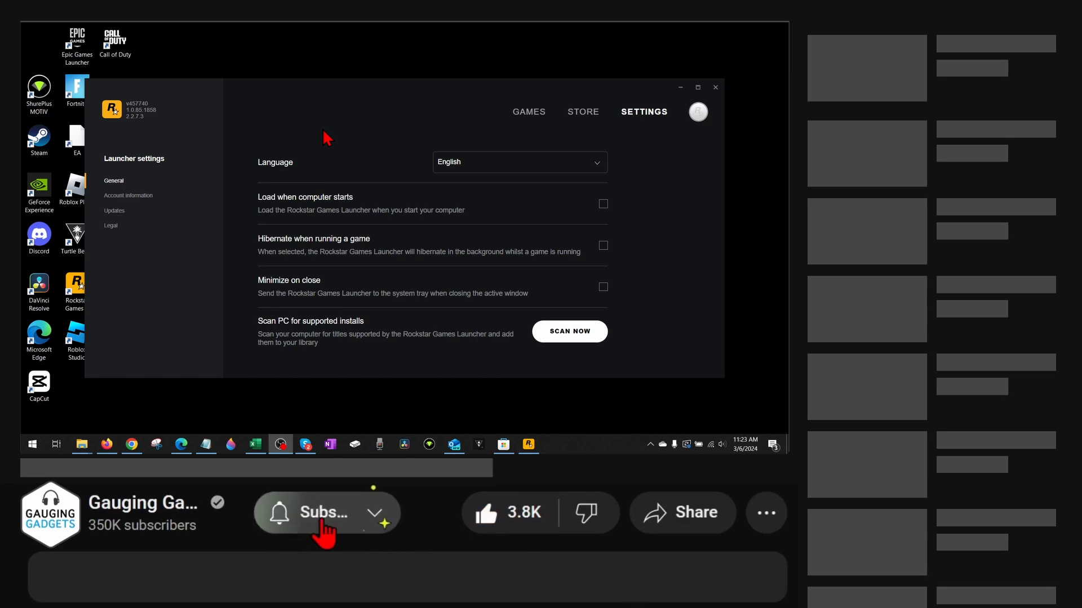
{"action": "left_click", "coordinate": [323, 513]}
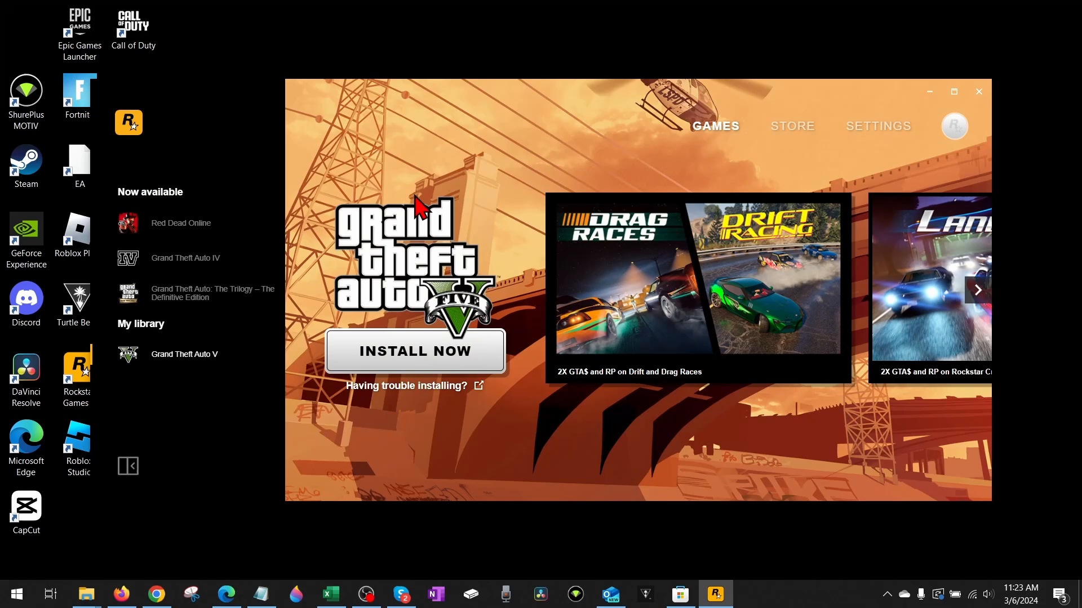
{"action": "mouse_move", "coordinate": [439, 162]}
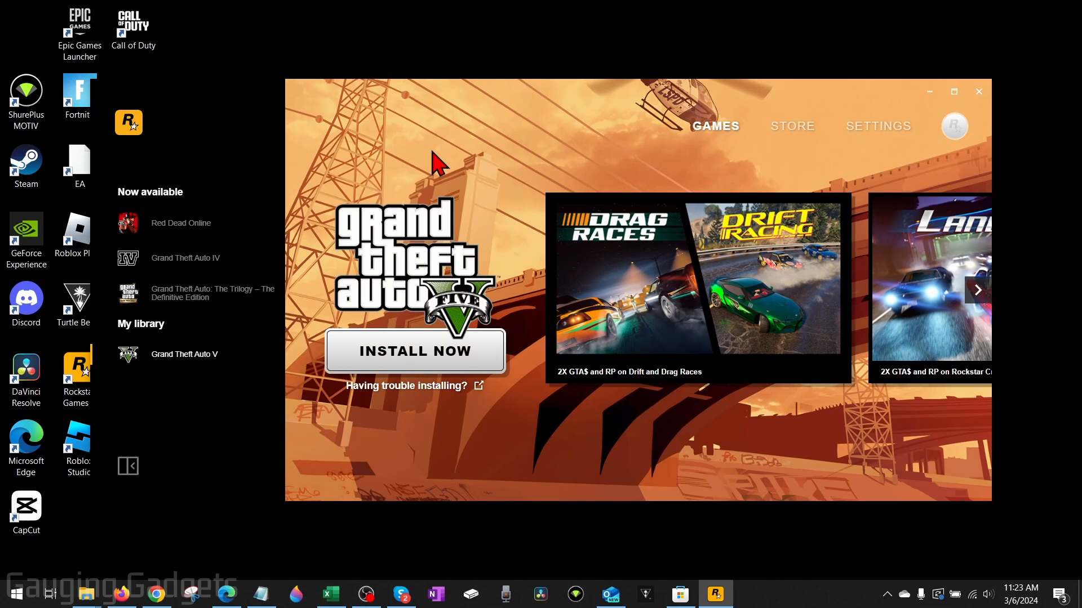
{"action": "mouse_move", "coordinate": [510, 193]}
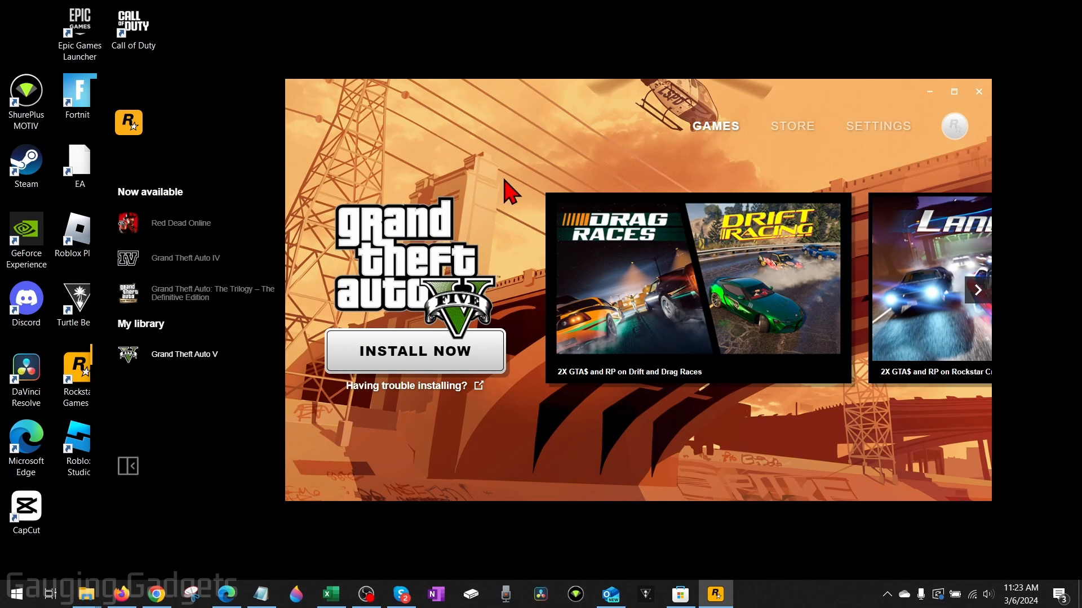
{"action": "left_click", "coordinate": [953, 91]}
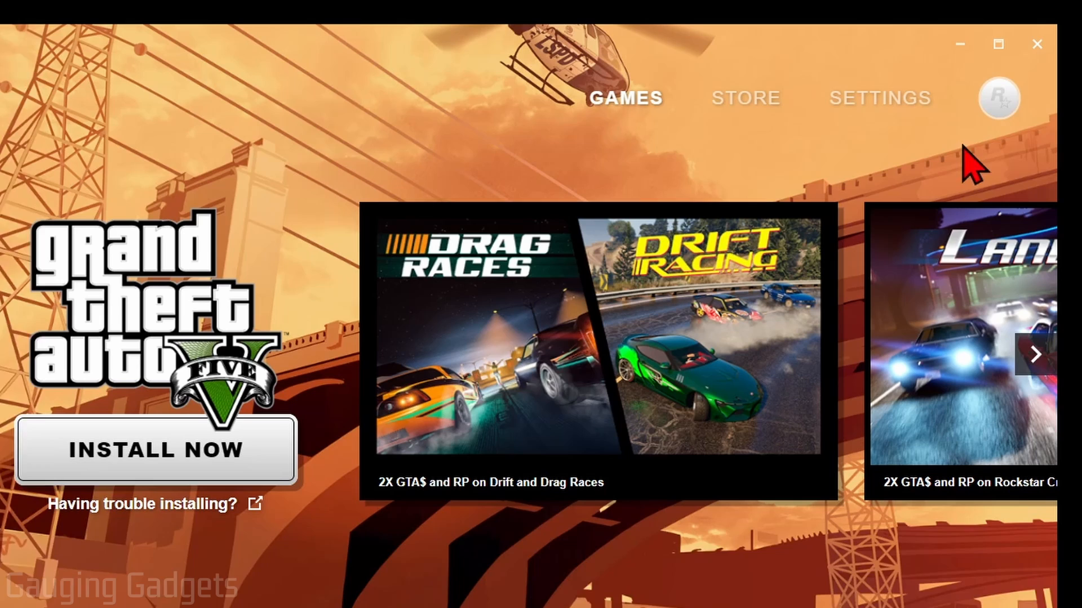
{"action": "left_click", "coordinate": [998, 99]}
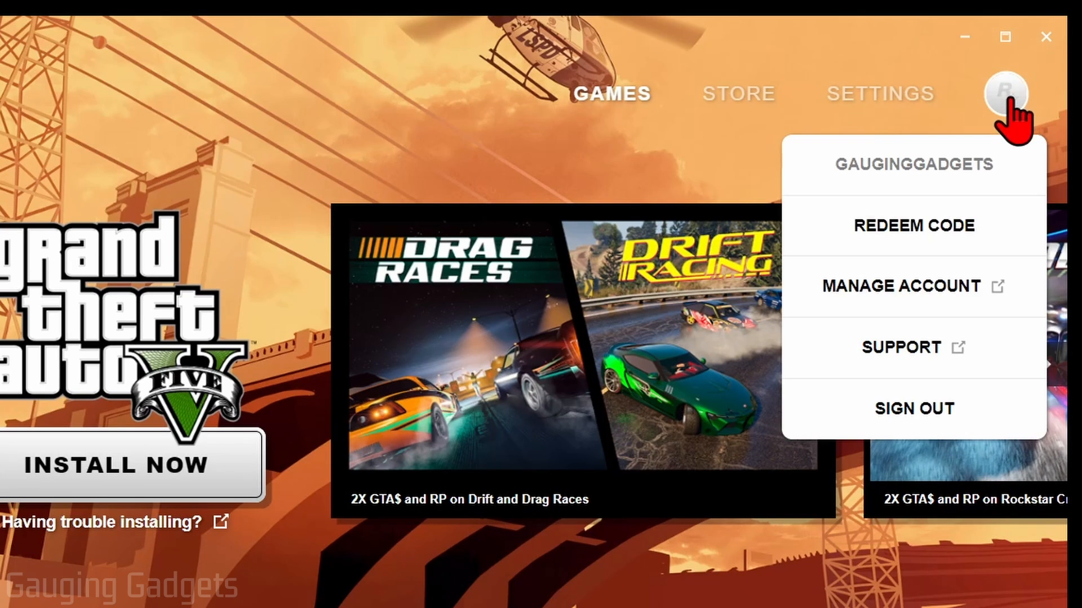
{"action": "left_click", "coordinate": [904, 286]}
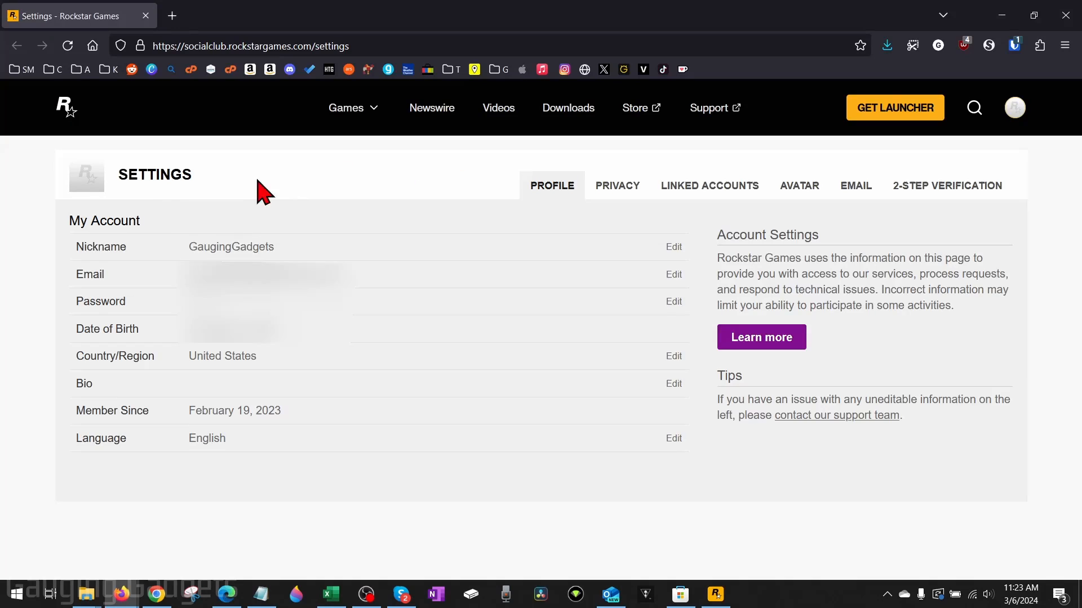
{"action": "mouse_move", "coordinate": [313, 201]}
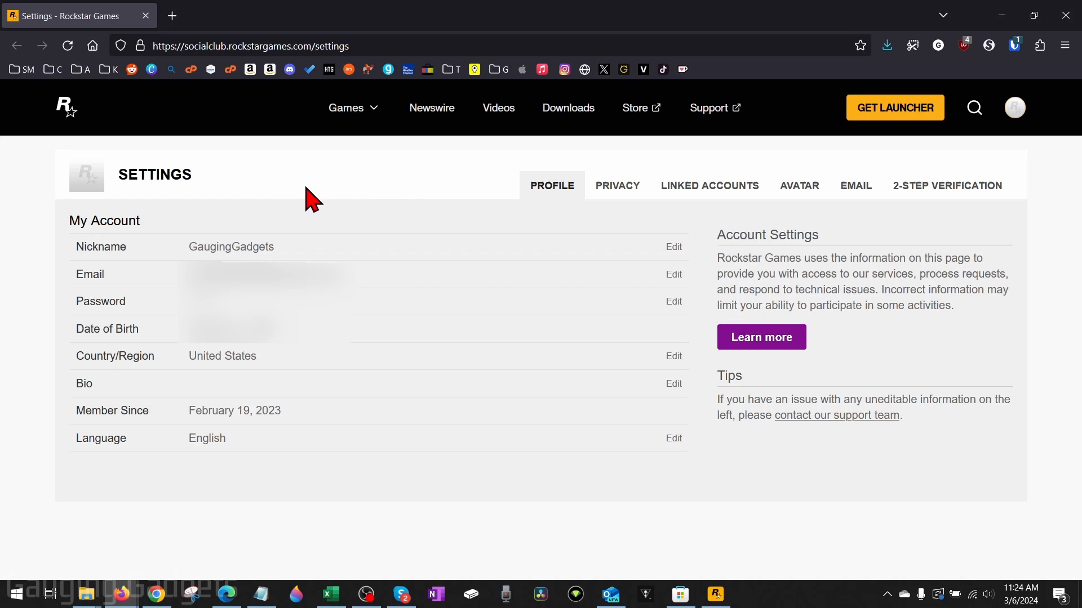
{"action": "mouse_move", "coordinate": [297, 196]}
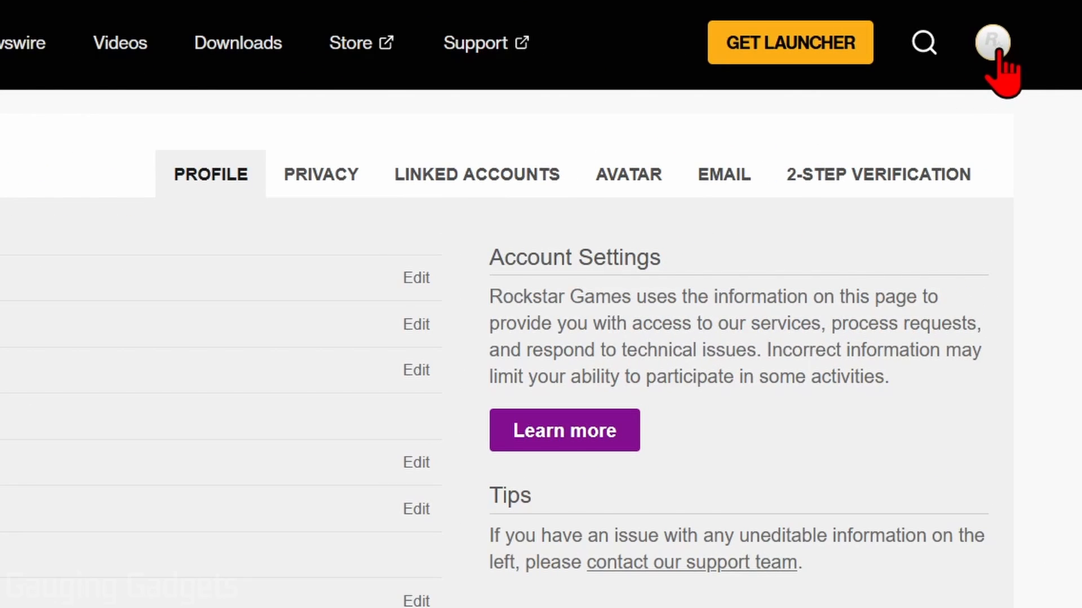
Visit the empty My Friends list, then move on to Find Friends.
{"action": "left_click", "coordinate": [992, 42]}
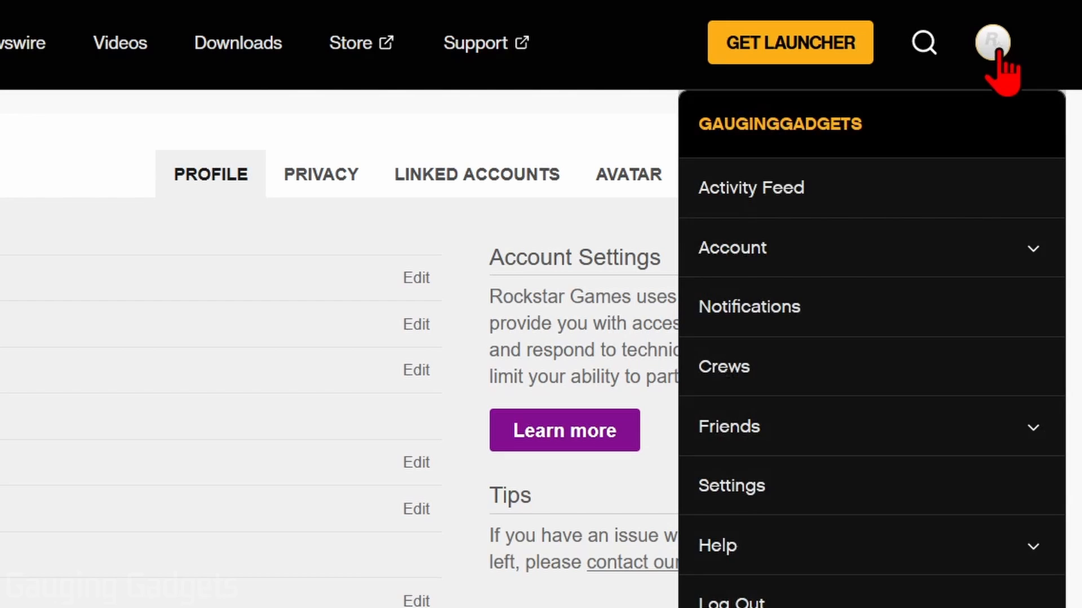
{"action": "left_click", "coordinate": [728, 426]}
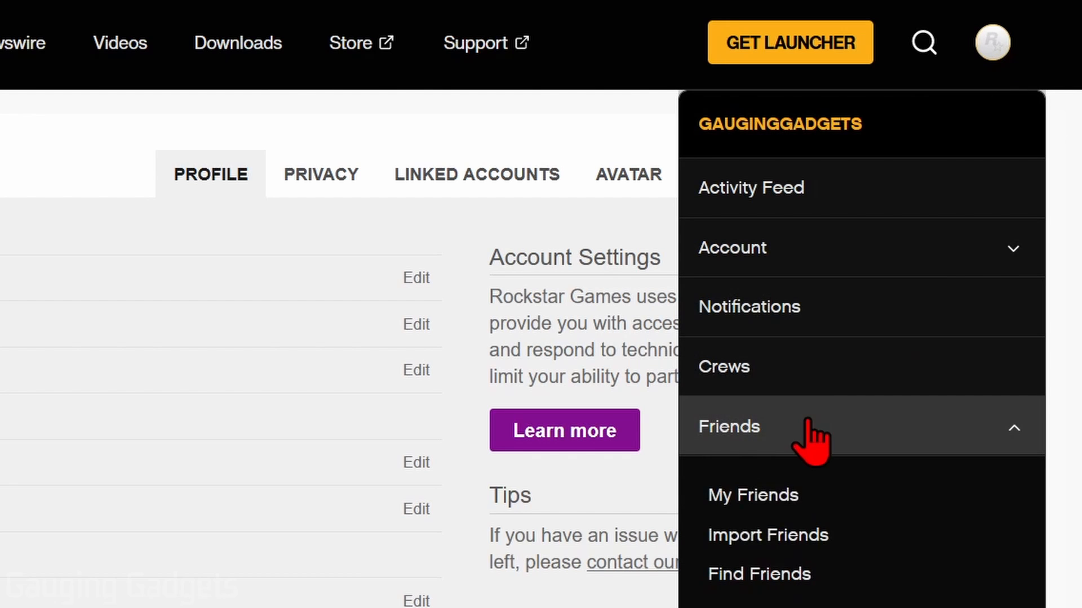
{"action": "left_click", "coordinate": [751, 494]}
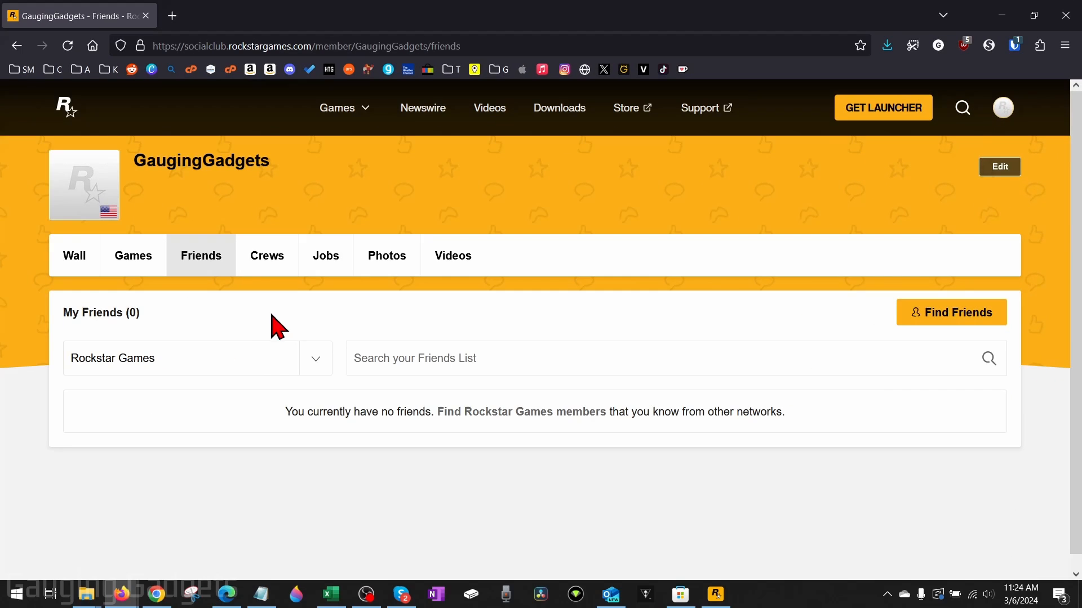
{"action": "mouse_move", "coordinate": [219, 331]}
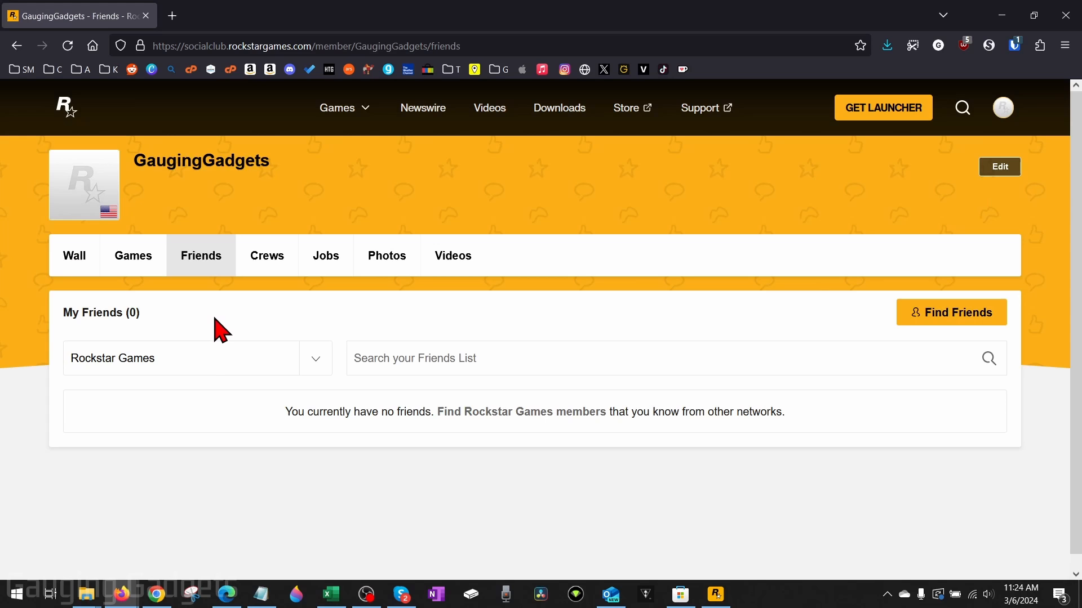
{"action": "mouse_move", "coordinate": [951, 312]}
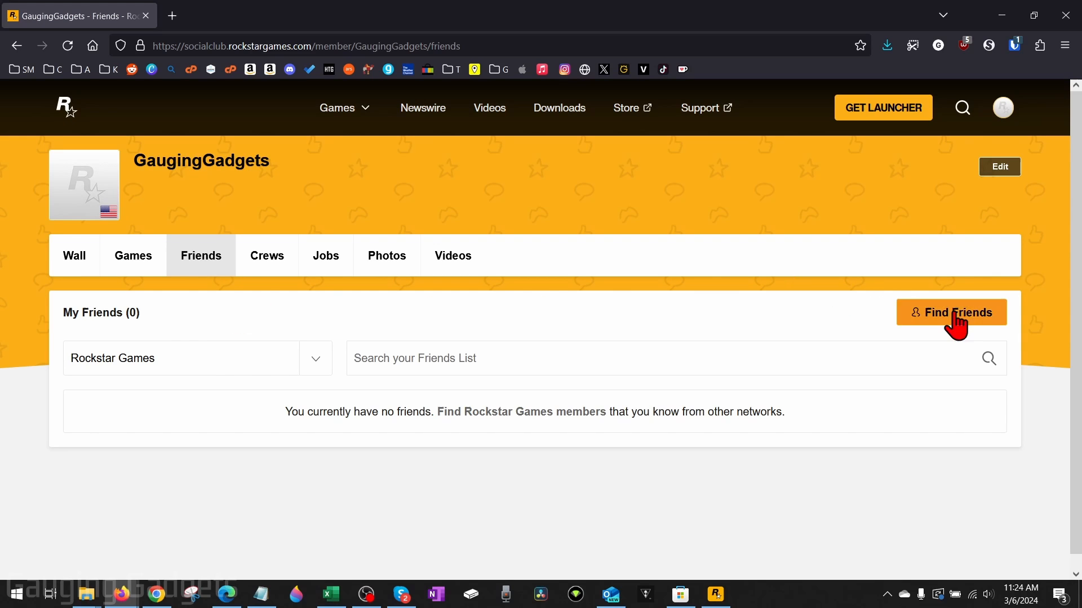
{"action": "left_click", "coordinate": [951, 313]}
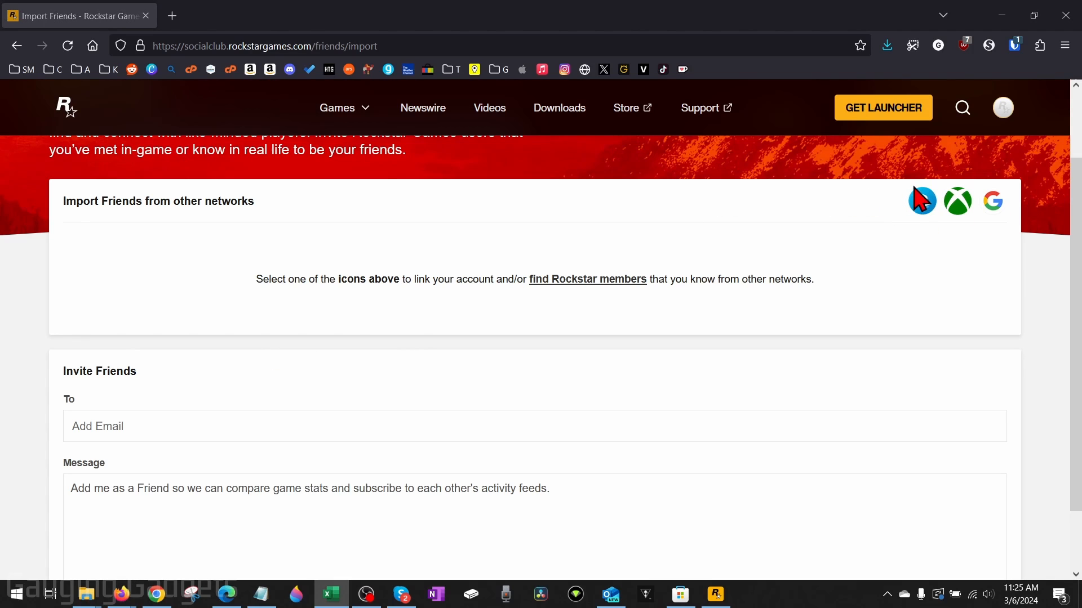
{"action": "mouse_move", "coordinate": [910, 217]}
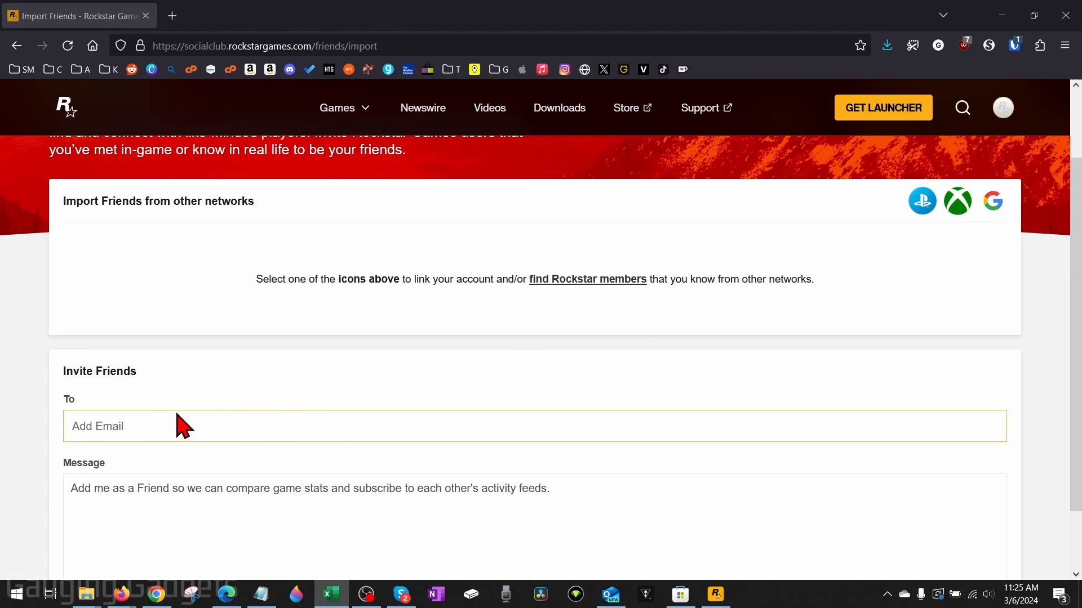
Follow the 'find Rockstar members' link from the Import Friends page.
{"action": "scroll", "scroll_direction": "down", "scroll_amount": 3}
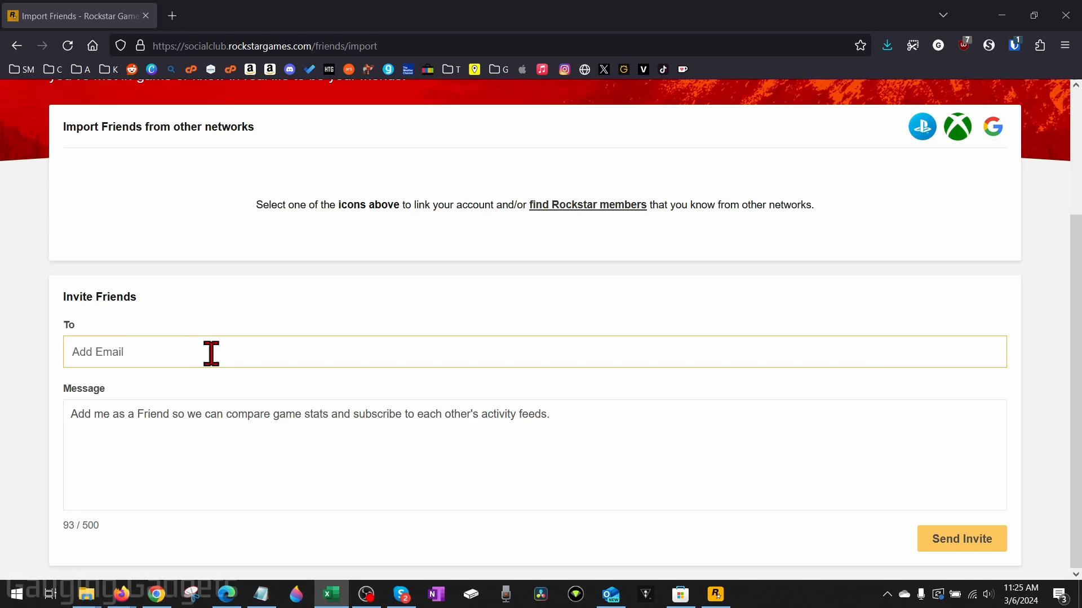
{"action": "mouse_move", "coordinate": [587, 217]}
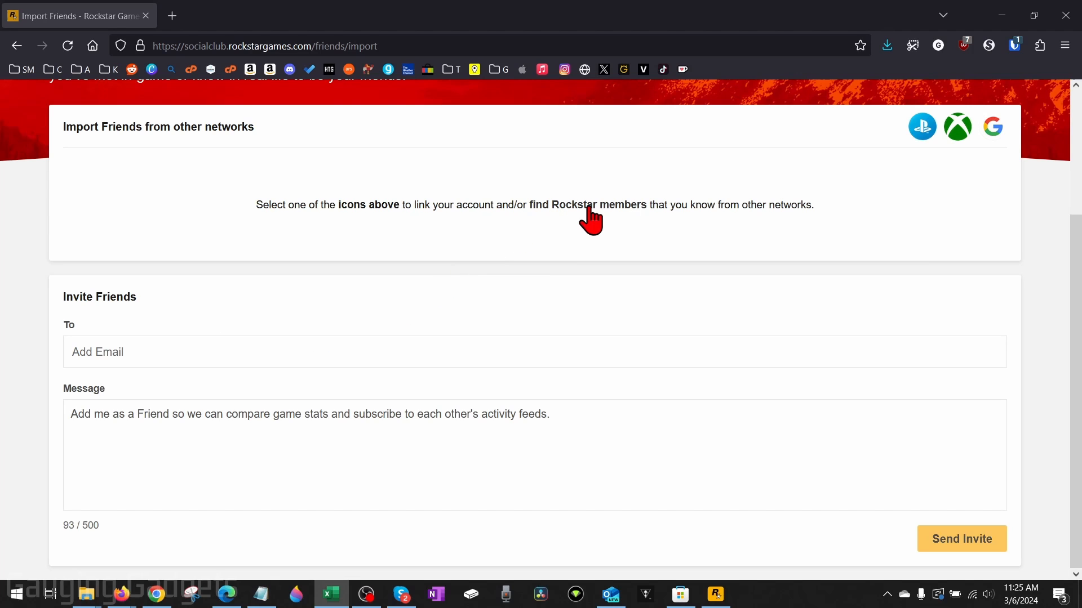
{"action": "mouse_move", "coordinate": [587, 205]}
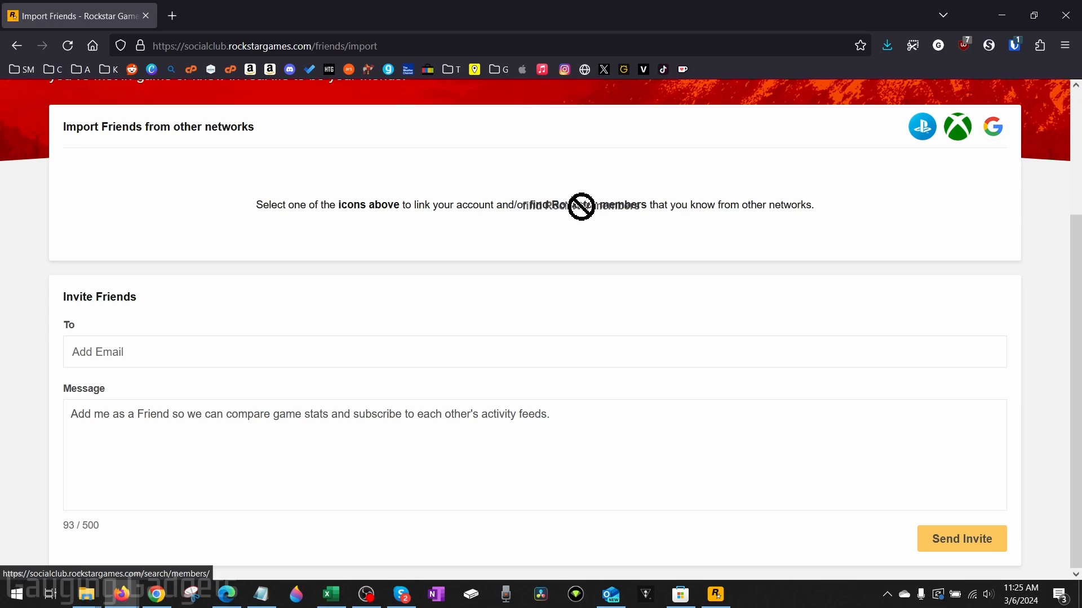
{"action": "left_click", "coordinate": [581, 205]}
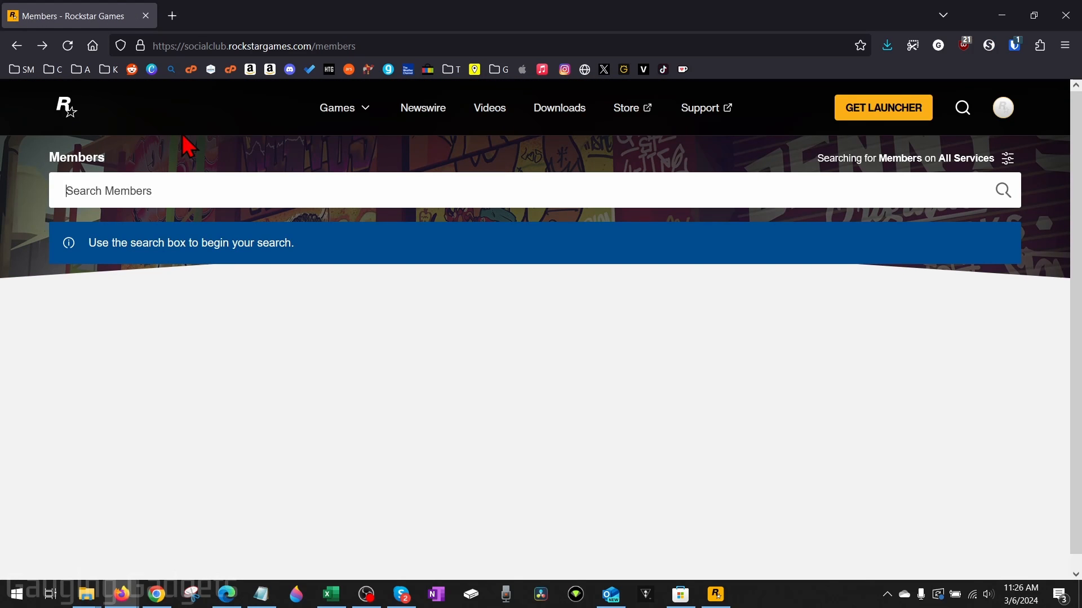
Search members for 'test' and open the first result, JarryLarryBob's profile.
{"action": "type", "text": "test"}
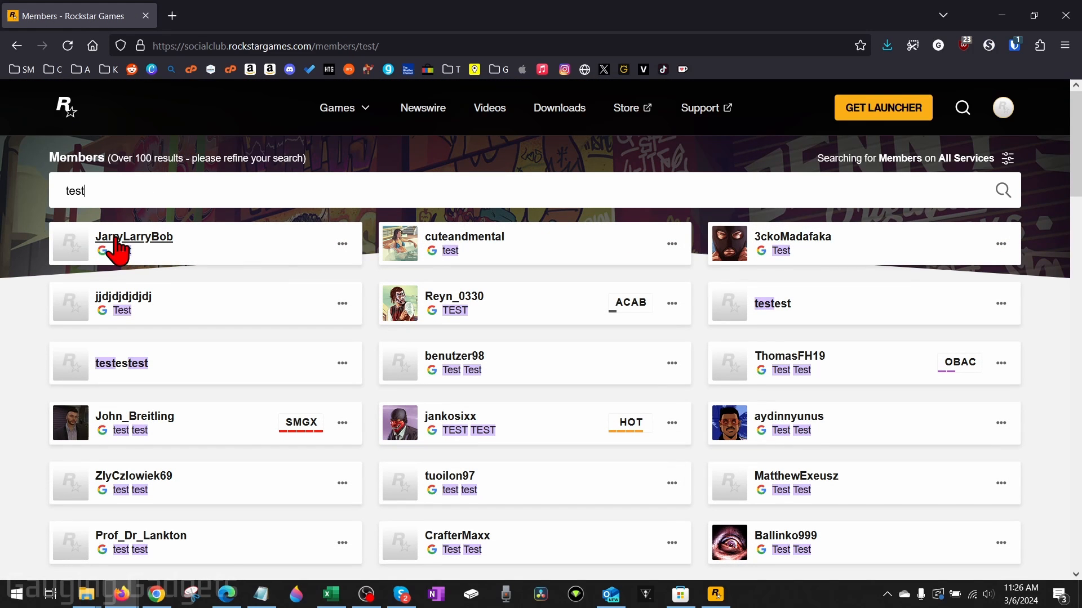
{"action": "left_click", "coordinate": [134, 237]}
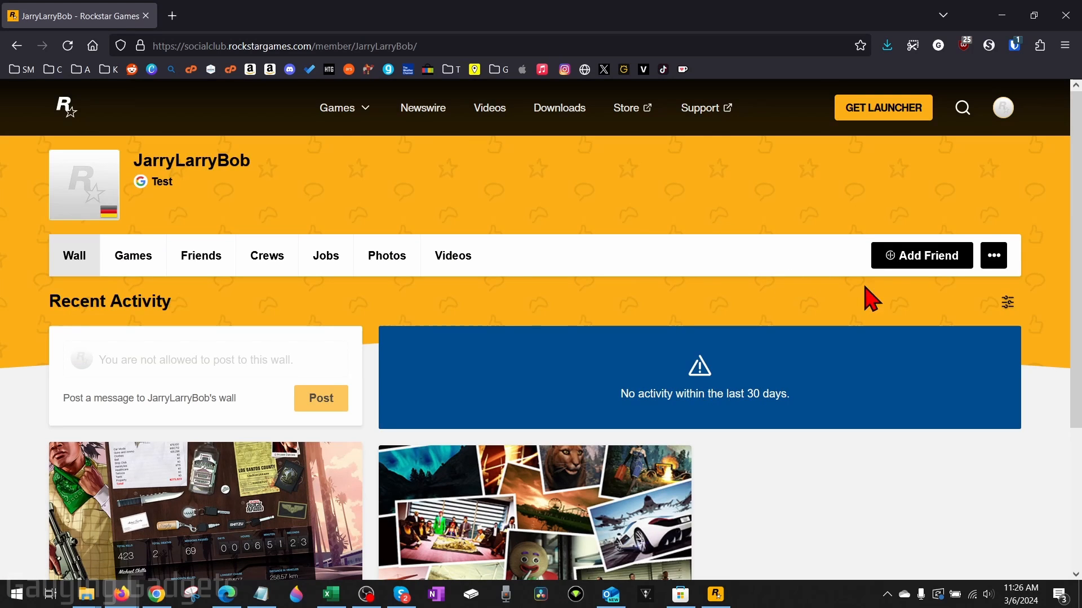
{"action": "mouse_move", "coordinate": [448, 224]}
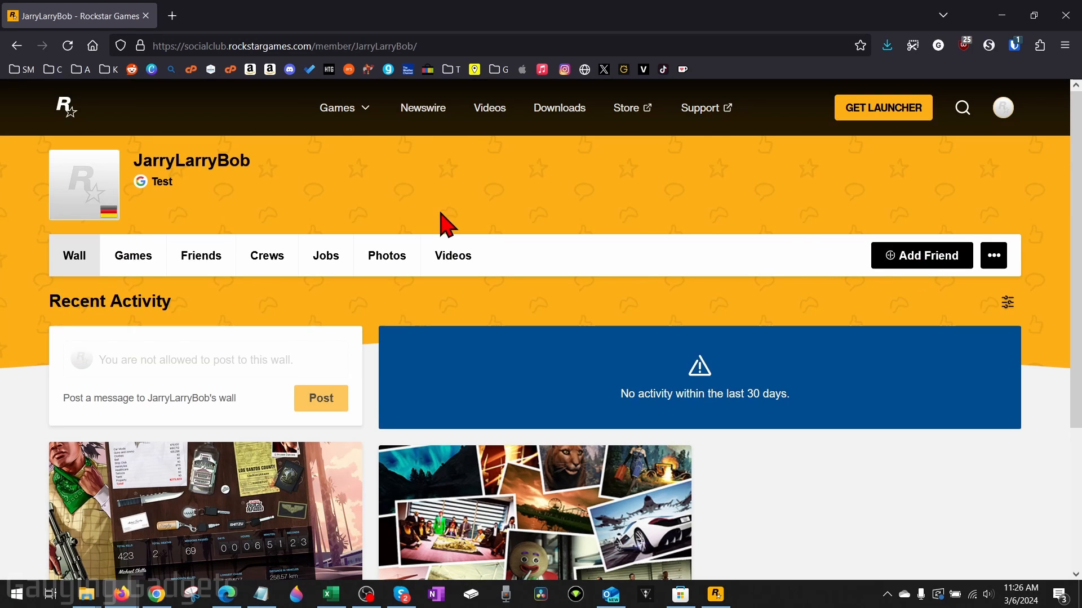
{"action": "mouse_move", "coordinate": [123, 137]}
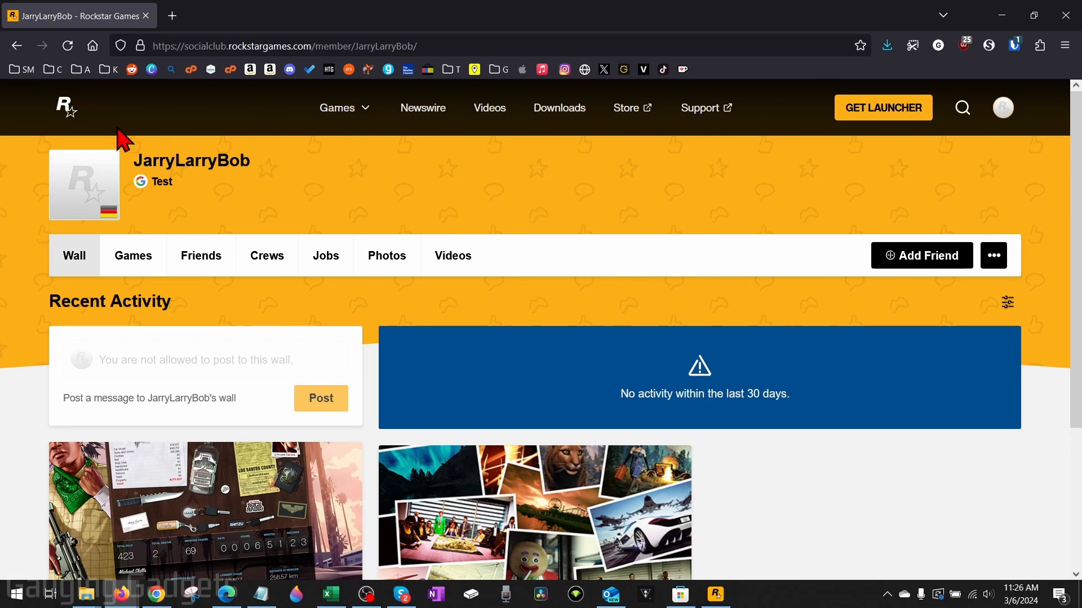
{"action": "mouse_move", "coordinate": [347, 170]}
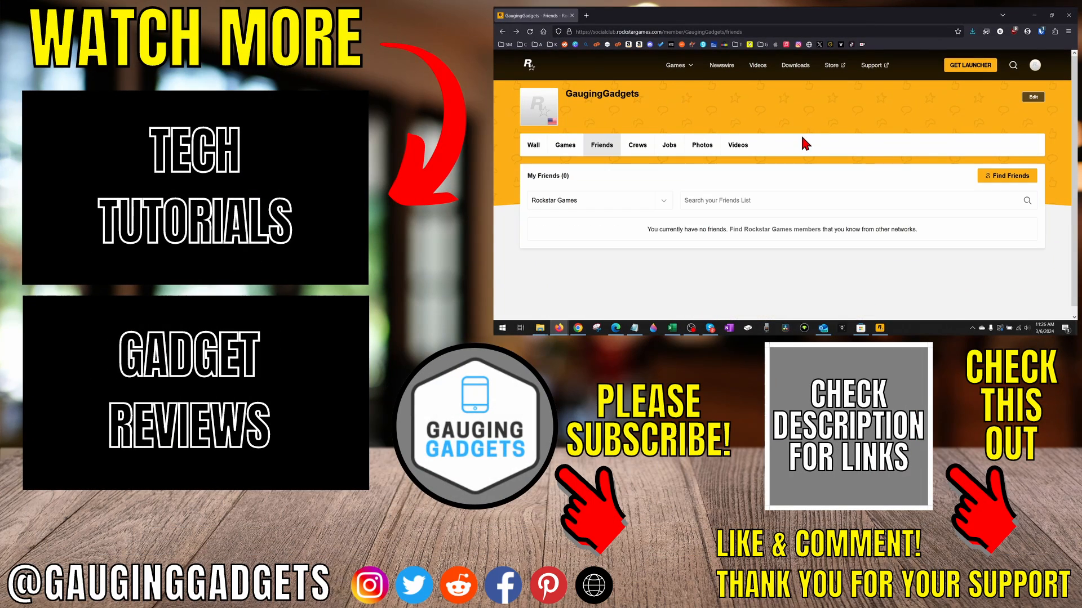
{"action": "mouse_move", "coordinate": [805, 142]}
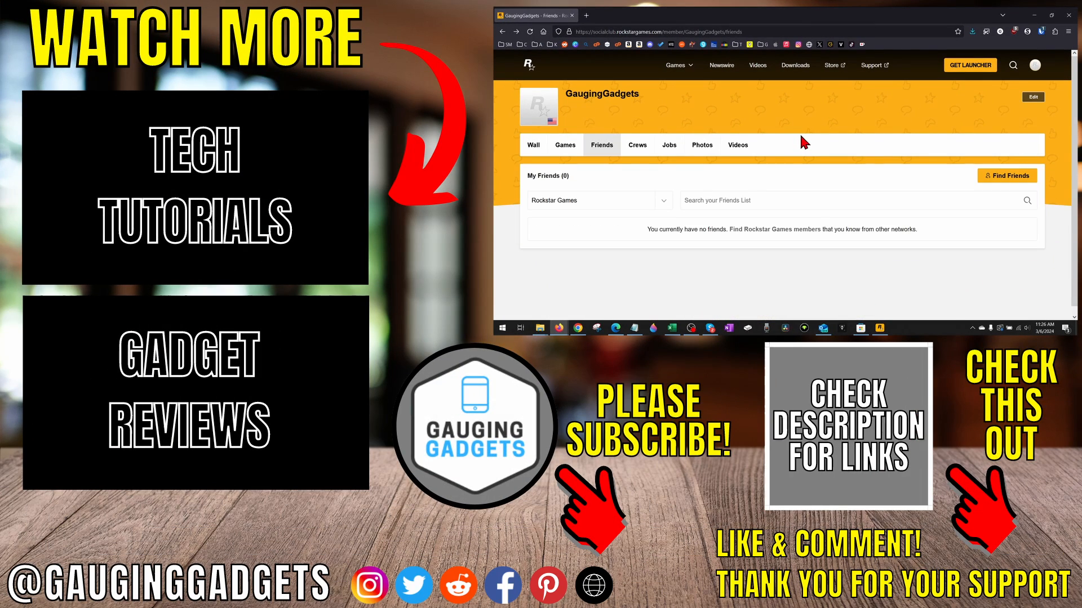
{"action": "mouse_move", "coordinate": [810, 136]}
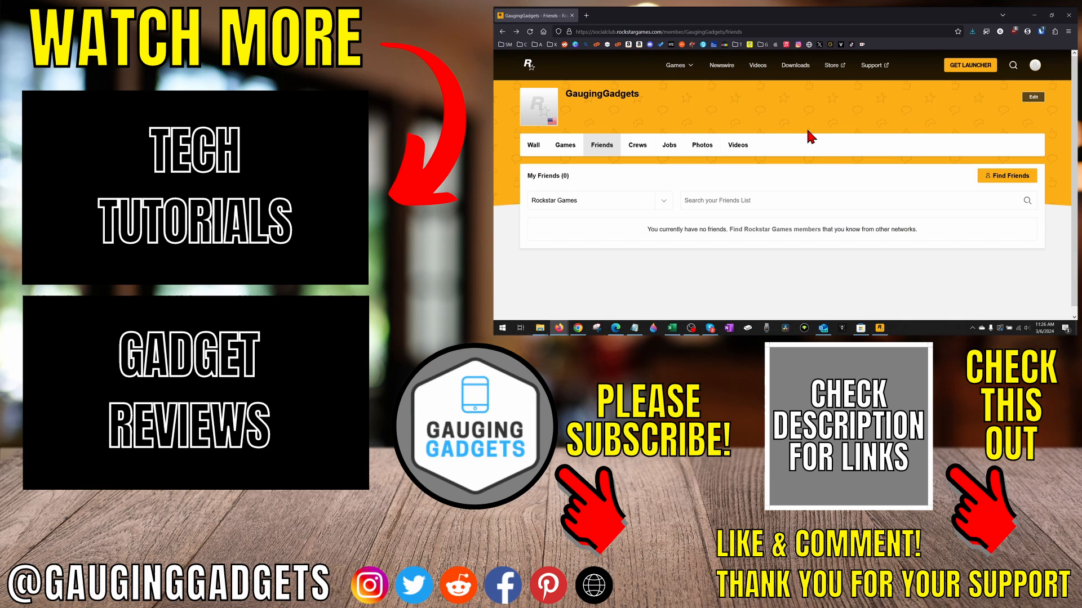